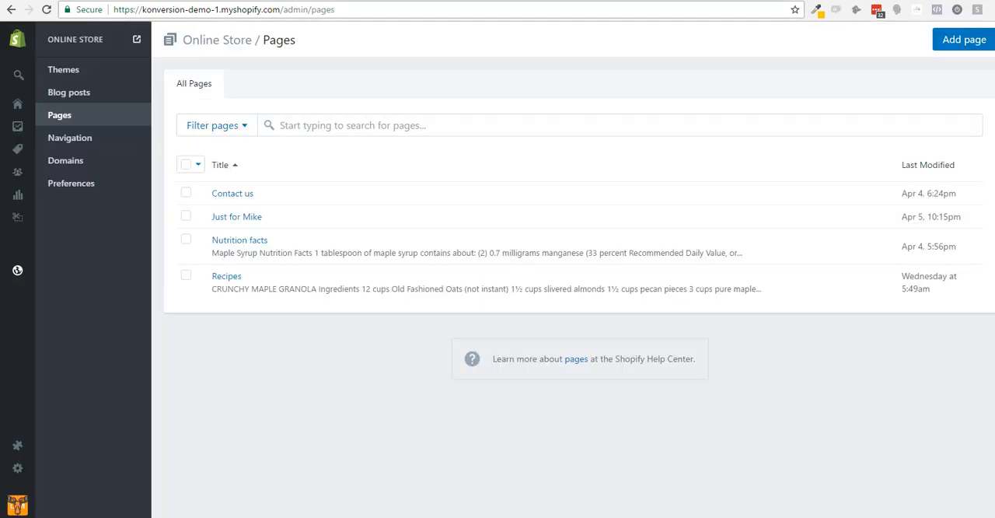
Preview the Contact us page in the theme editor down to the form and promo block
{"action": "left_click", "coordinate": [232, 193]}
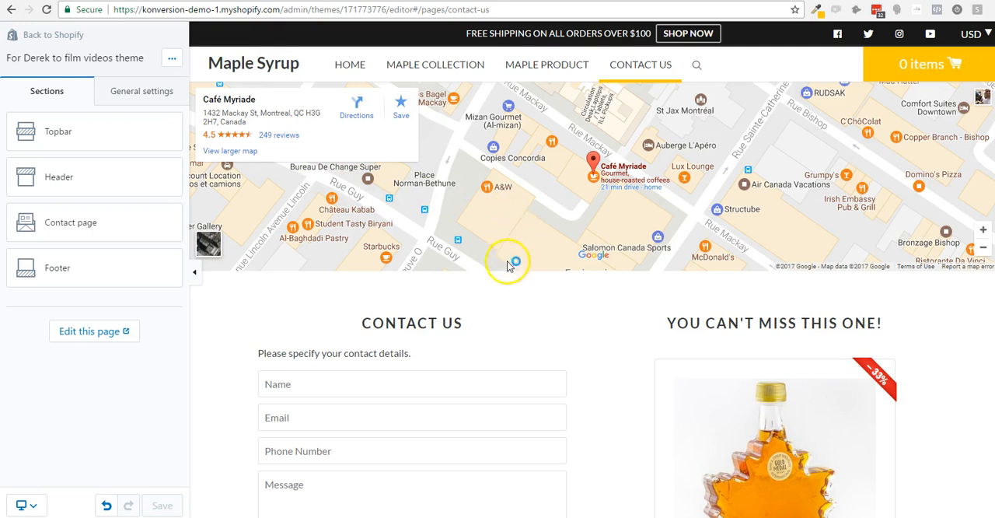
{"action": "mouse_move", "coordinate": [500, 299]}
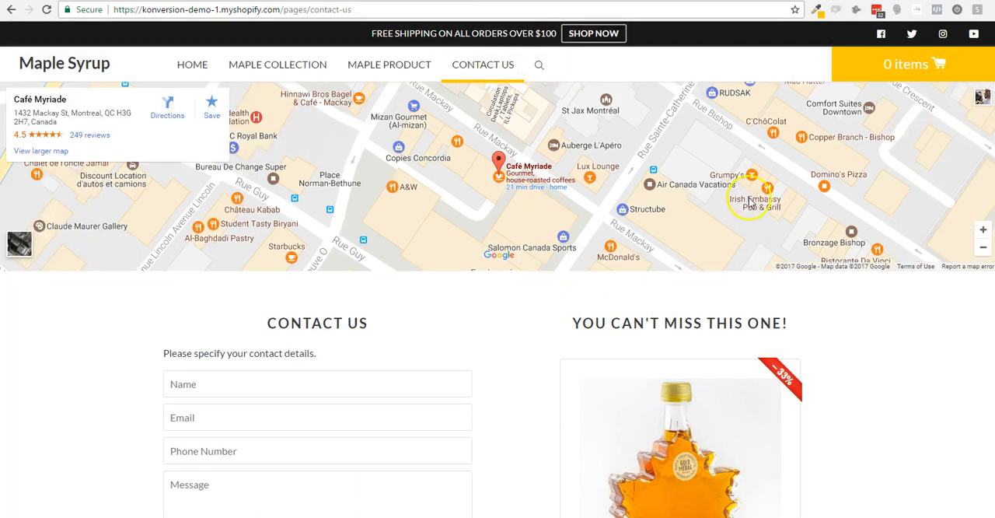
{"action": "scroll", "scroll_direction": "down", "scroll_amount": 3}
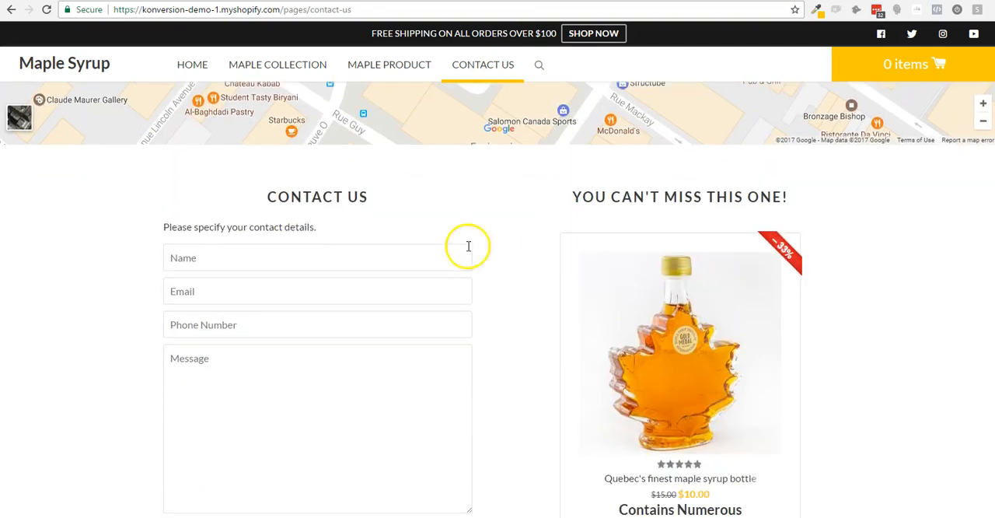
{"action": "scroll", "scroll_direction": "down", "scroll_amount": 3}
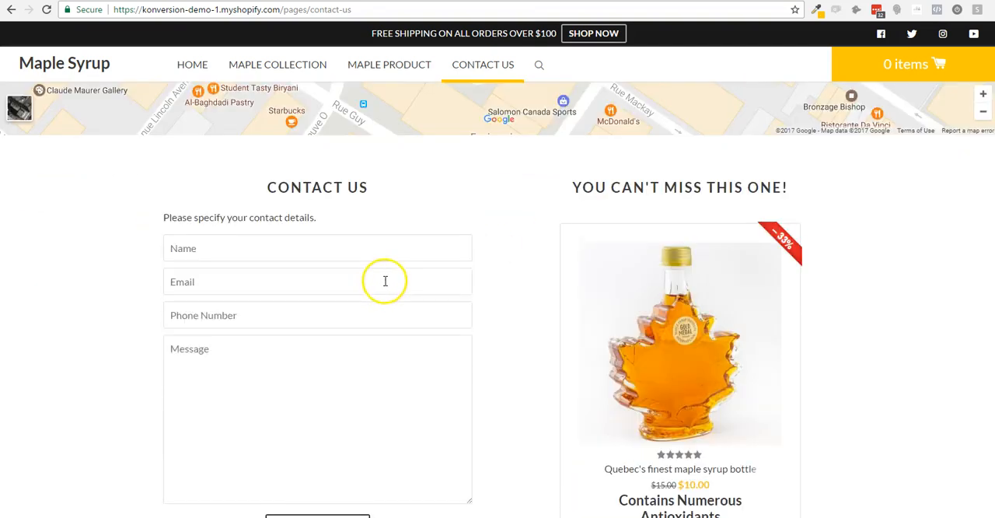
{"action": "scroll", "scroll_direction": "down", "scroll_amount": 3}
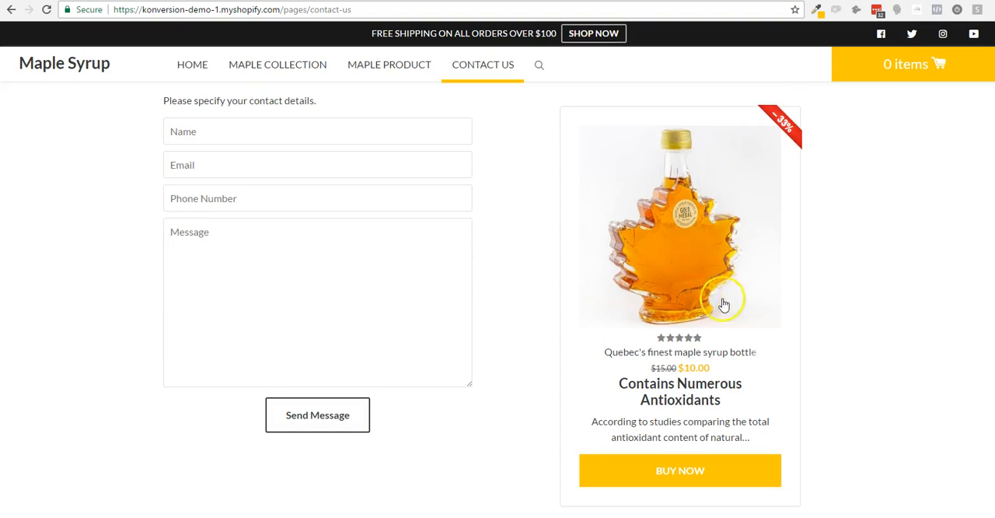
{"action": "mouse_move", "coordinate": [842, 311]}
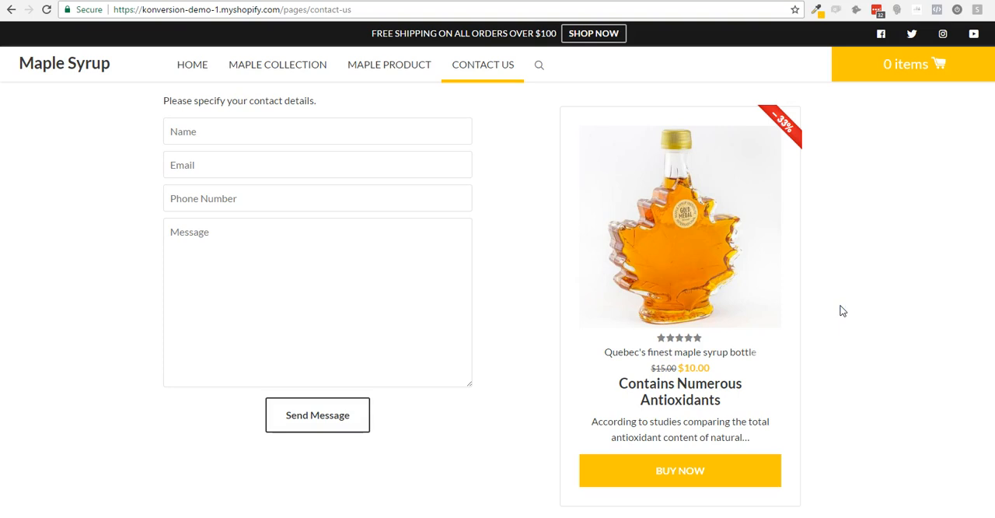
Show the Contact page section settings and turn on Display page content
{"action": "scroll", "scroll_direction": "down", "scroll_amount": 3}
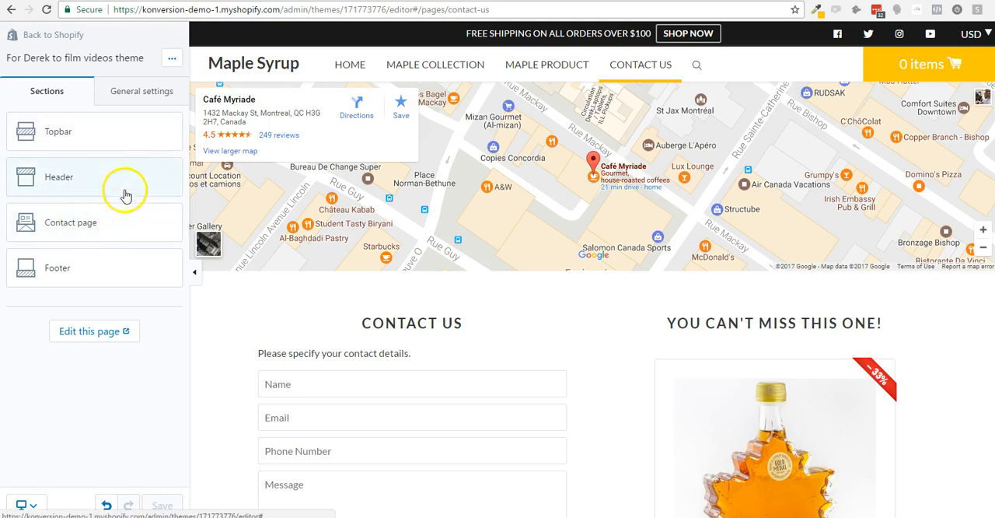
{"action": "left_click", "coordinate": [71, 222]}
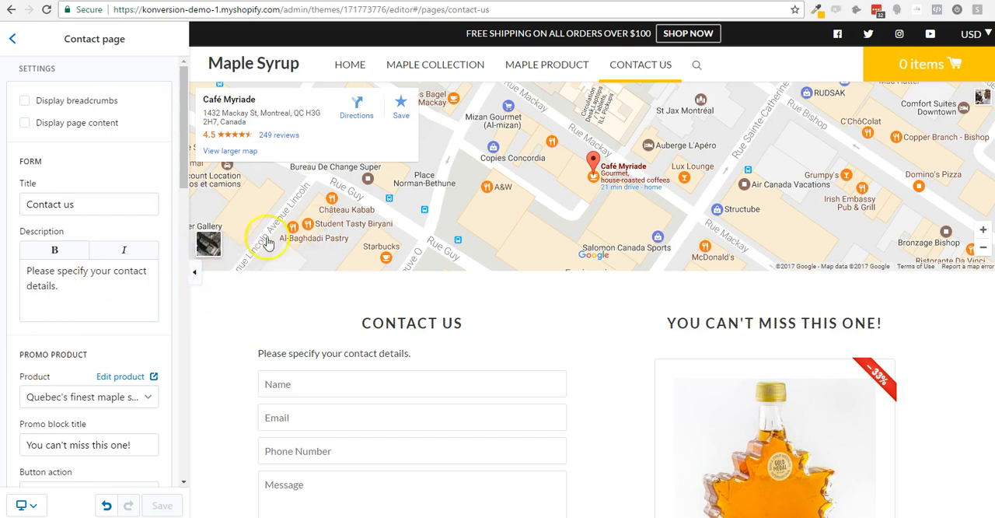
{"action": "mouse_move", "coordinate": [173, 129]}
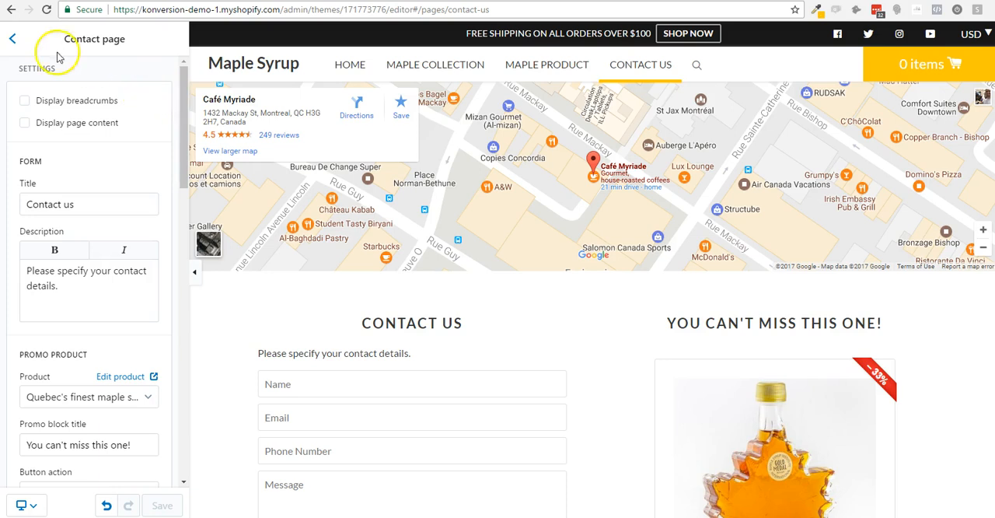
{"action": "mouse_move", "coordinate": [641, 65]}
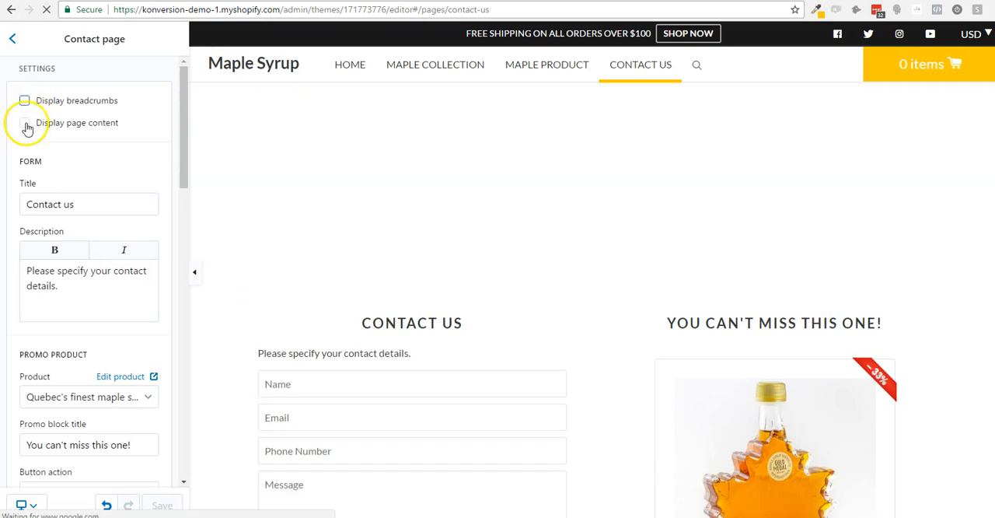
{"action": "left_click", "coordinate": [25, 121]}
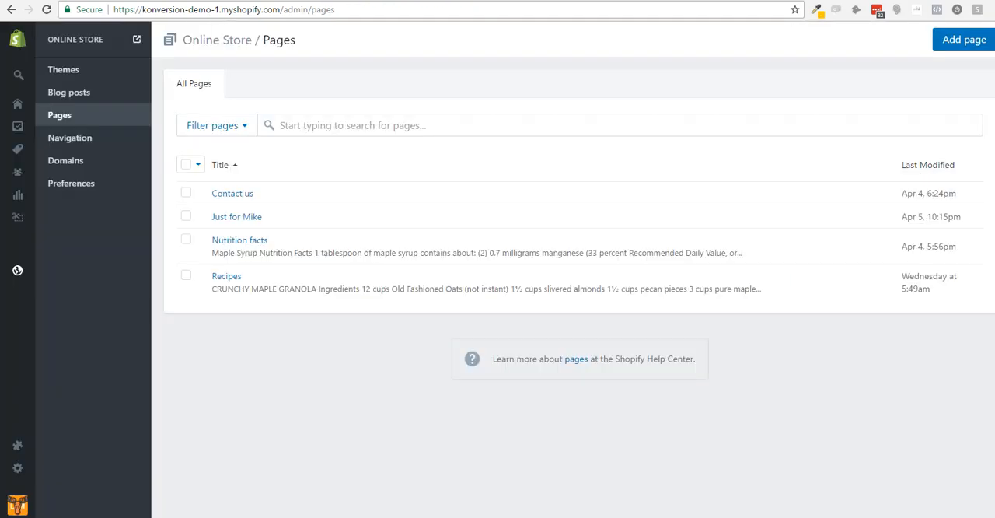
Enter 1331323 and an email line in the Contact us page's Content field
{"action": "left_click", "coordinate": [240, 239]}
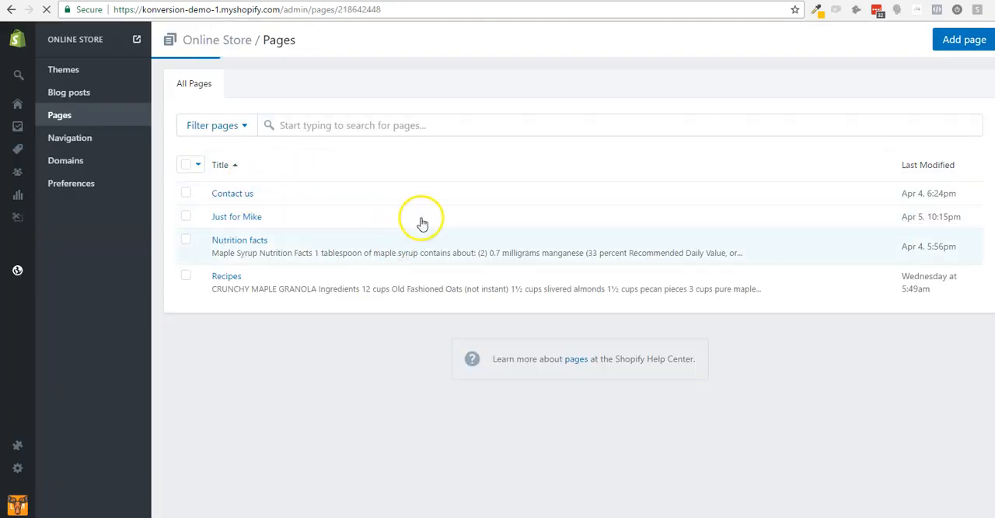
{"action": "left_click", "coordinate": [232, 193]}
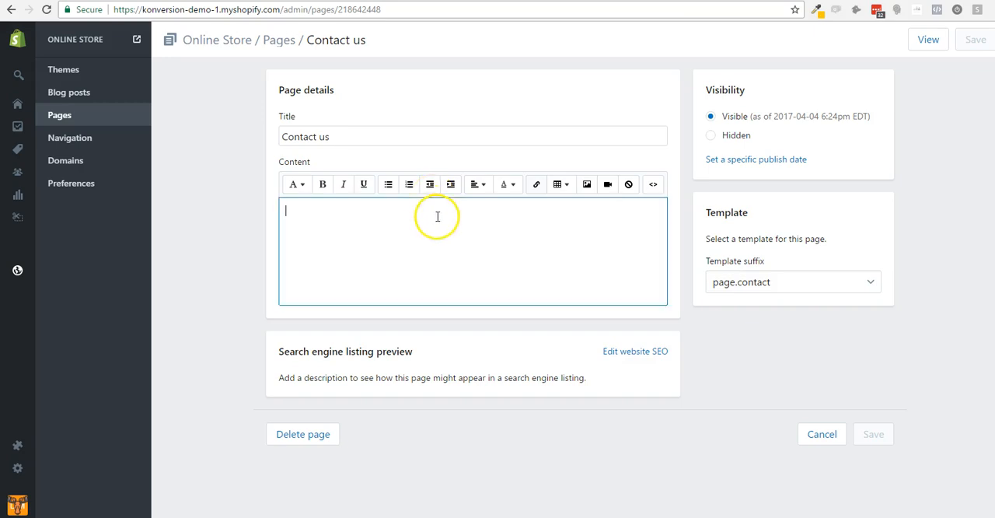
{"action": "type", "text": "1331323"}
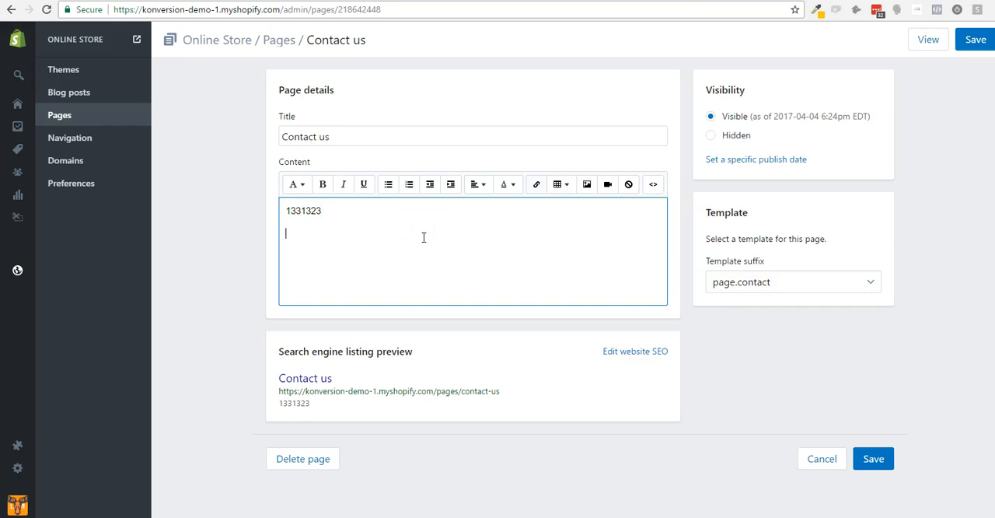
{"action": "type", "text": "email"}
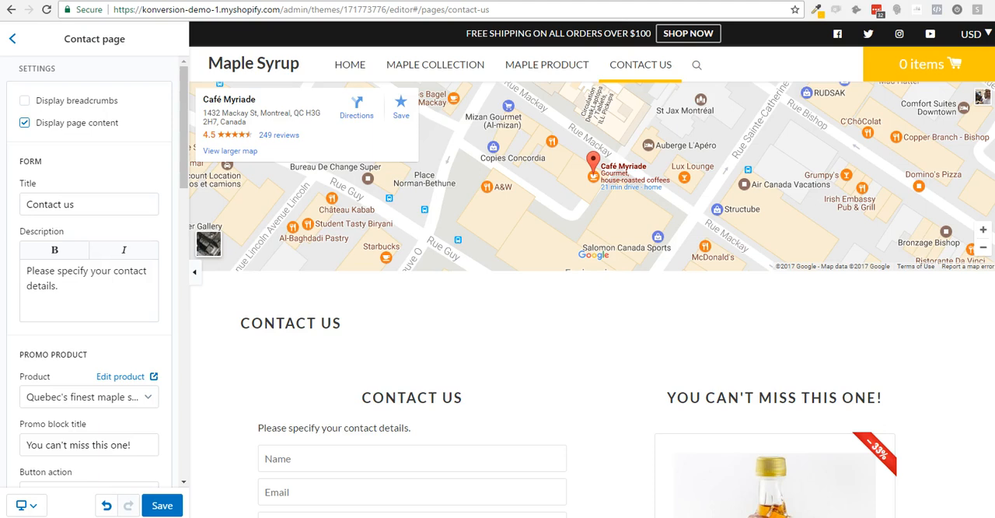
{"action": "mouse_move", "coordinate": [264, 324]}
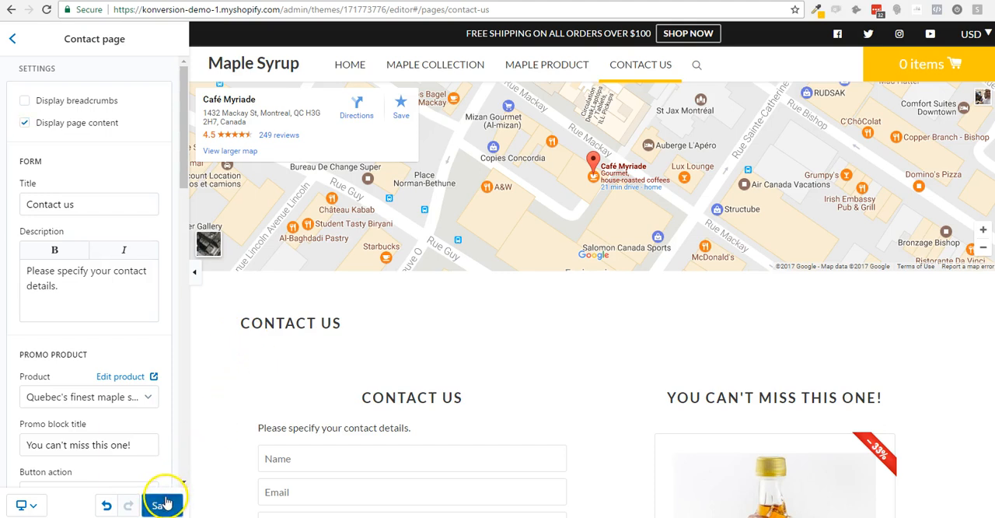
Save the Contact page section with page content shown, then turn content display off
{"action": "left_click", "coordinate": [161, 504]}
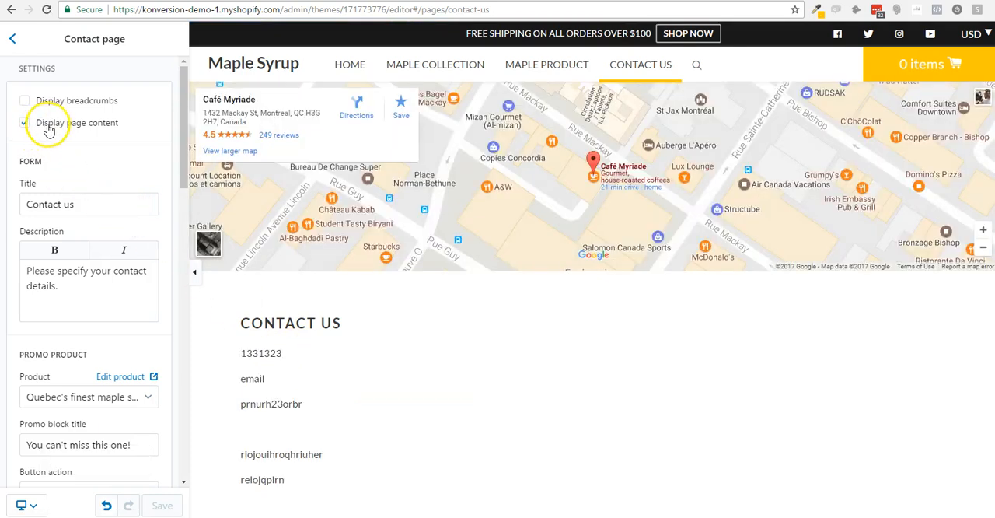
{"action": "left_click", "coordinate": [25, 121]}
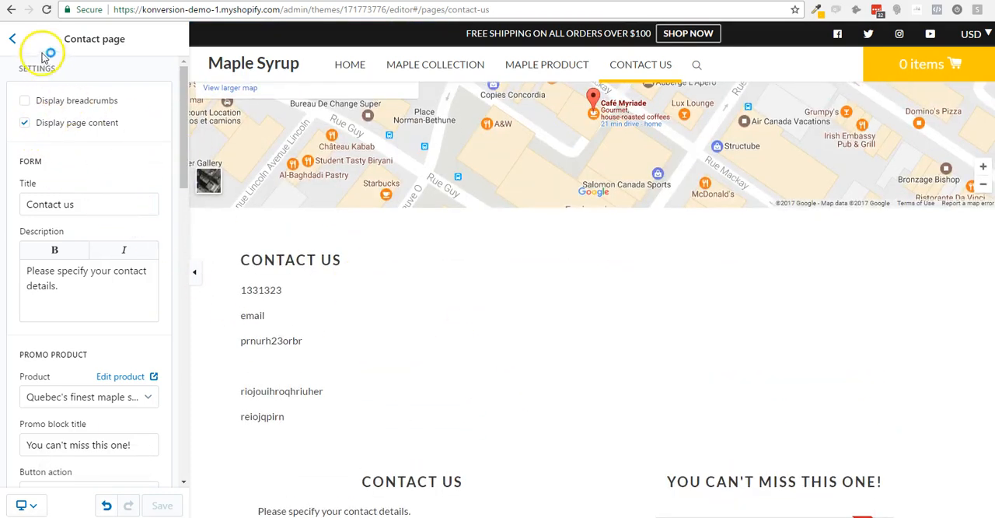
{"action": "left_click", "coordinate": [25, 121]}
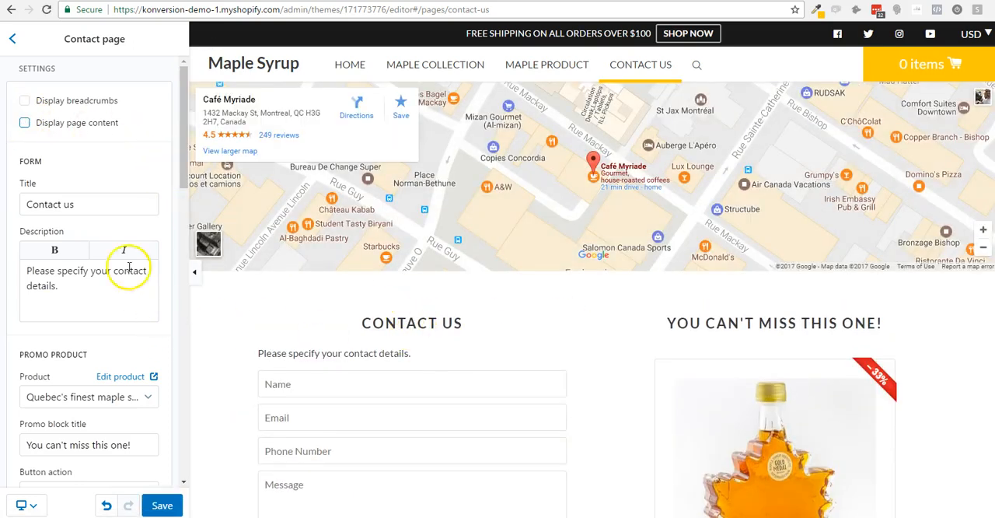
Replace the form description text with the phone number 514-70..
{"action": "double_click", "coordinate": [103, 271]}
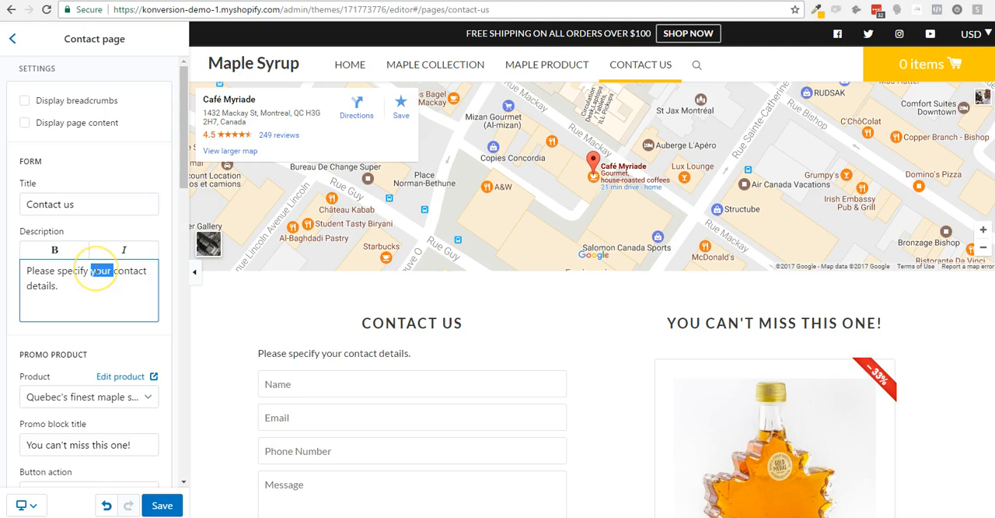
{"action": "triple_click", "coordinate": [89, 277]}
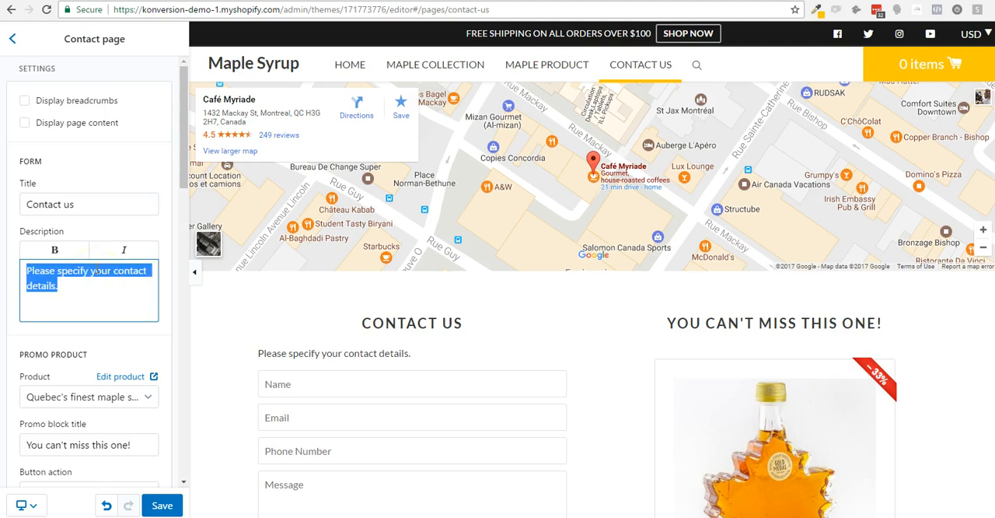
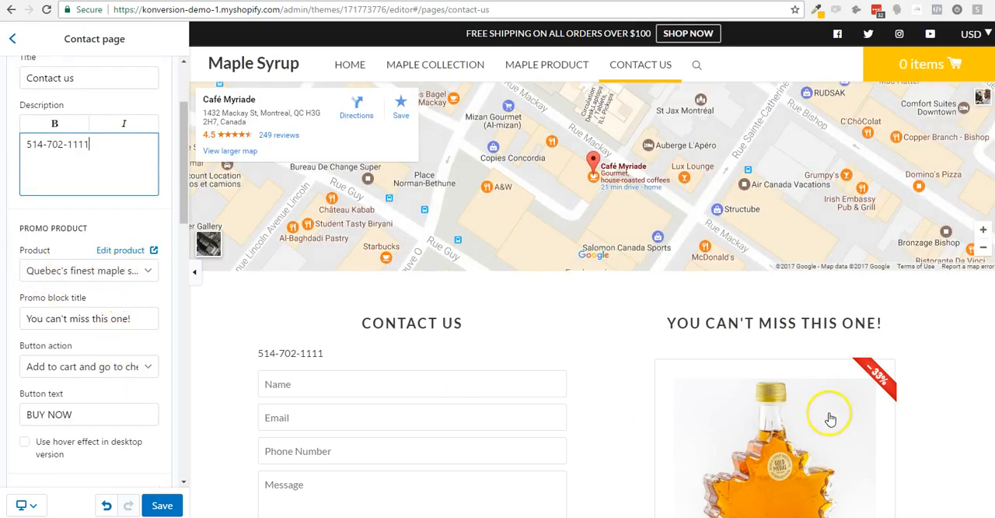
Review the promo button action choices, keeping add to cart and go to checkout
{"action": "scroll", "scroll_direction": "down", "scroll_amount": 3}
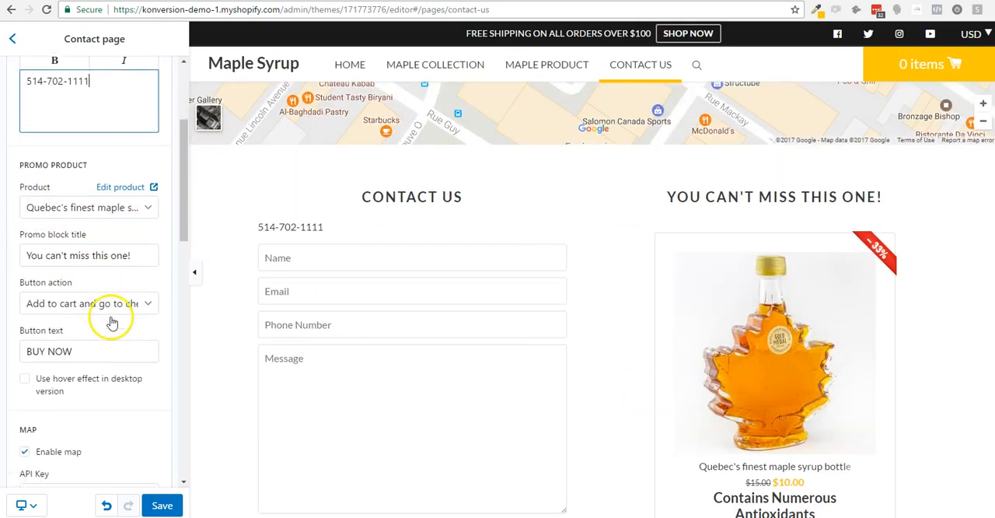
{"action": "scroll", "scroll_direction": "down", "scroll_amount": 3}
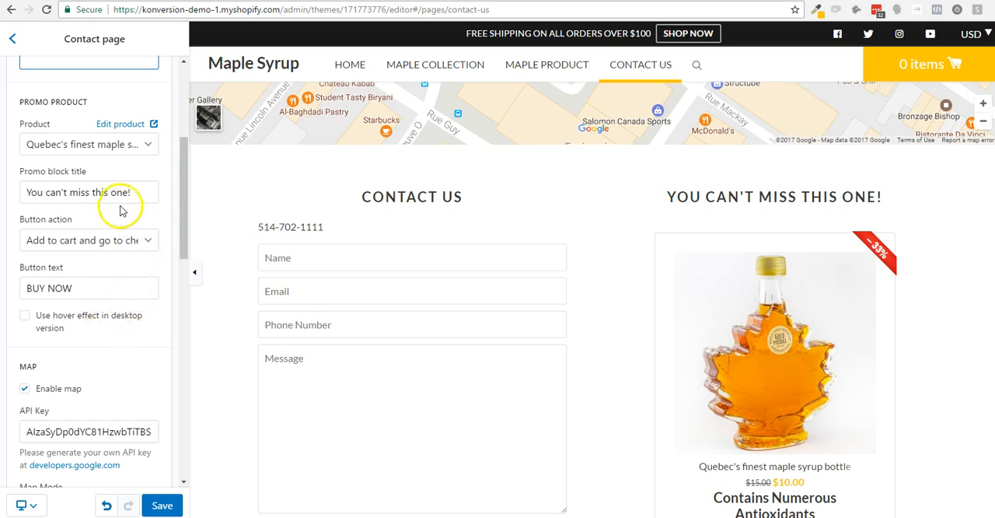
{"action": "left_click", "coordinate": [87, 240]}
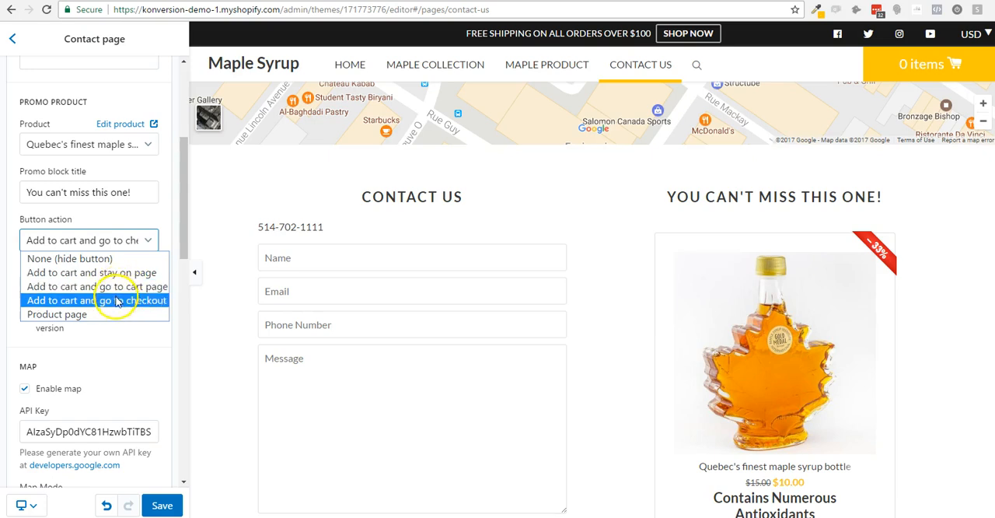
{"action": "mouse_move", "coordinate": [122, 258]}
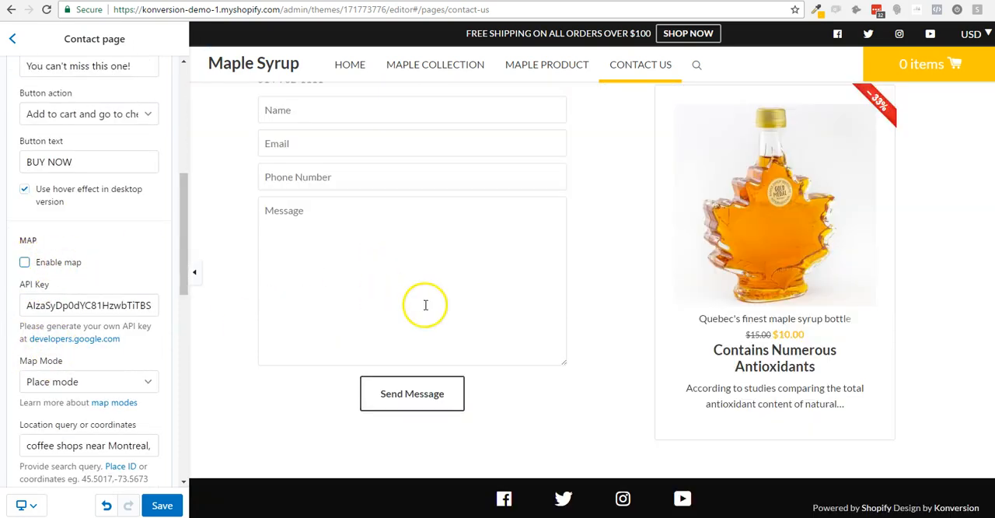
Re-enable the map in Place mode with zoom 15 and satellite view
{"action": "left_click", "coordinate": [25, 261]}
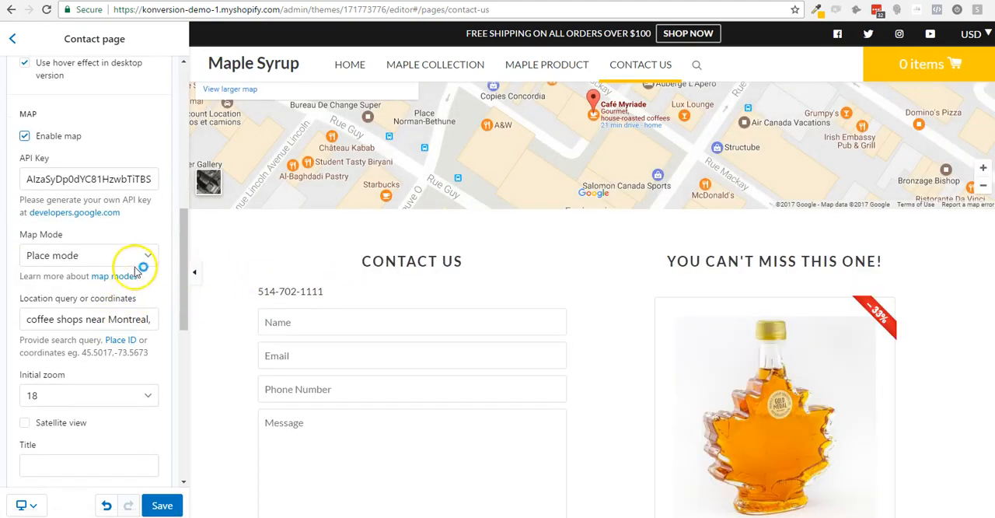
{"action": "left_click", "coordinate": [87, 255]}
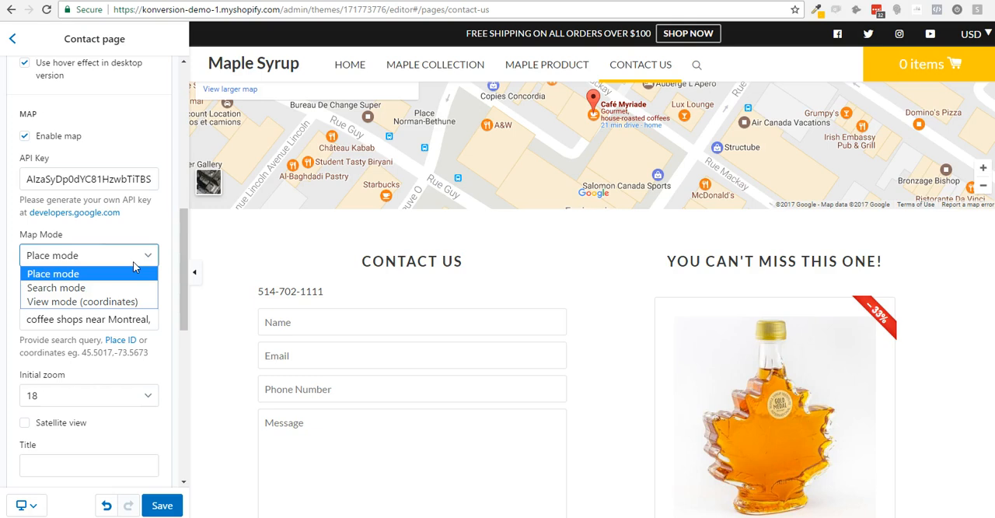
{"action": "left_click", "coordinate": [87, 255]}
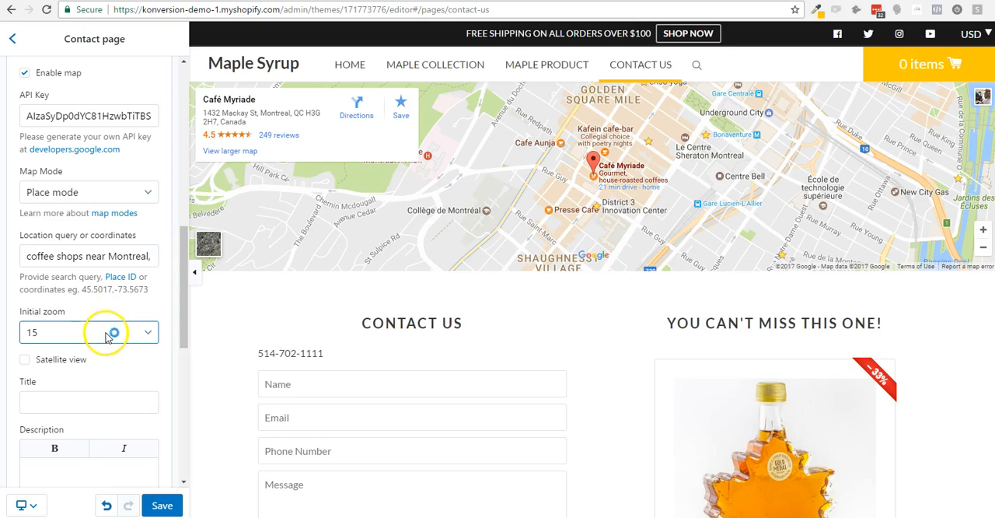
{"action": "scroll", "scroll_direction": "down", "scroll_amount": 3}
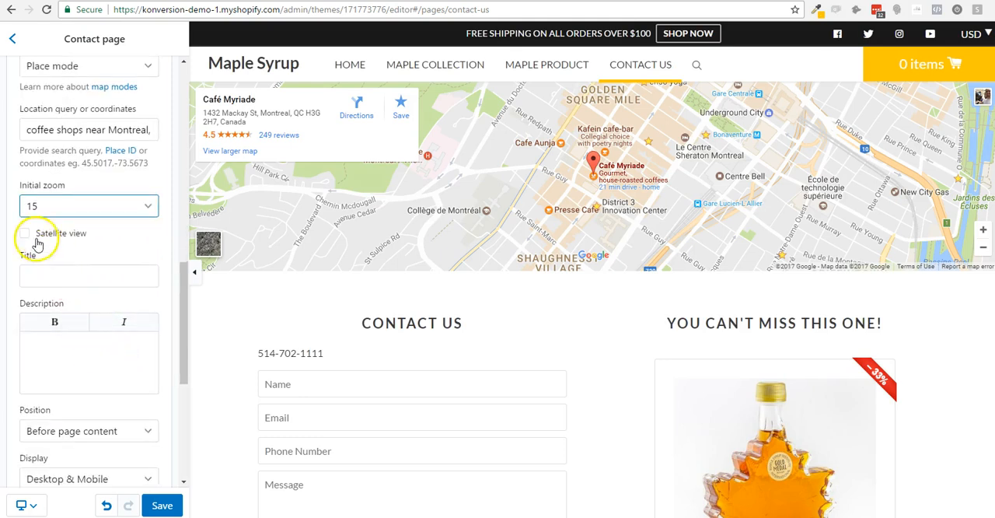
{"action": "left_click", "coordinate": [24, 234]}
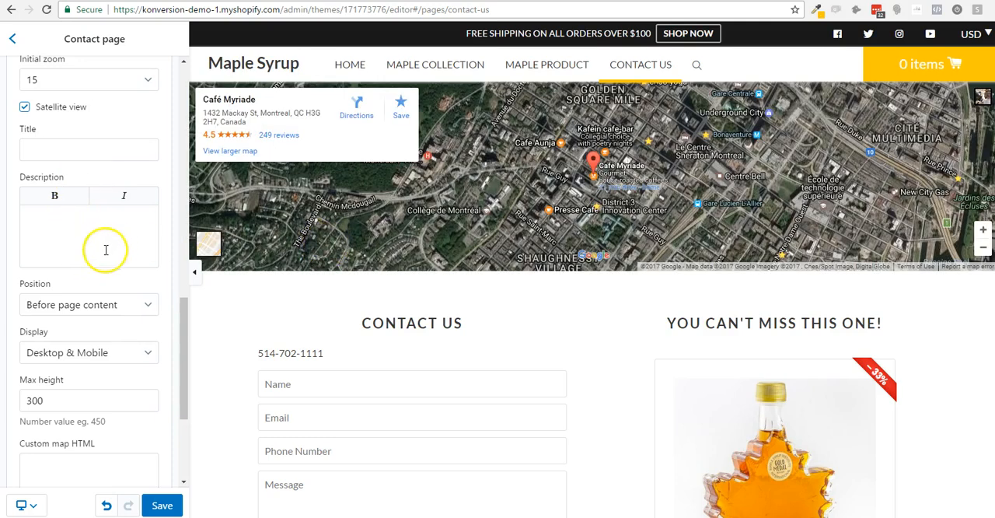
{"action": "scroll", "scroll_direction": "down", "scroll_amount": 3}
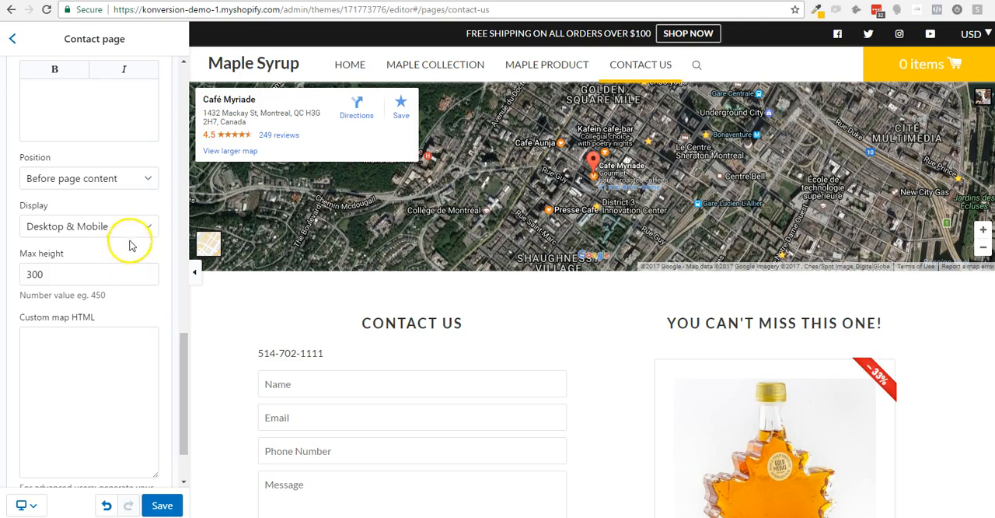
Keep the map on Desktop & Mobile and set its position to After form
{"action": "left_click", "coordinate": [89, 227]}
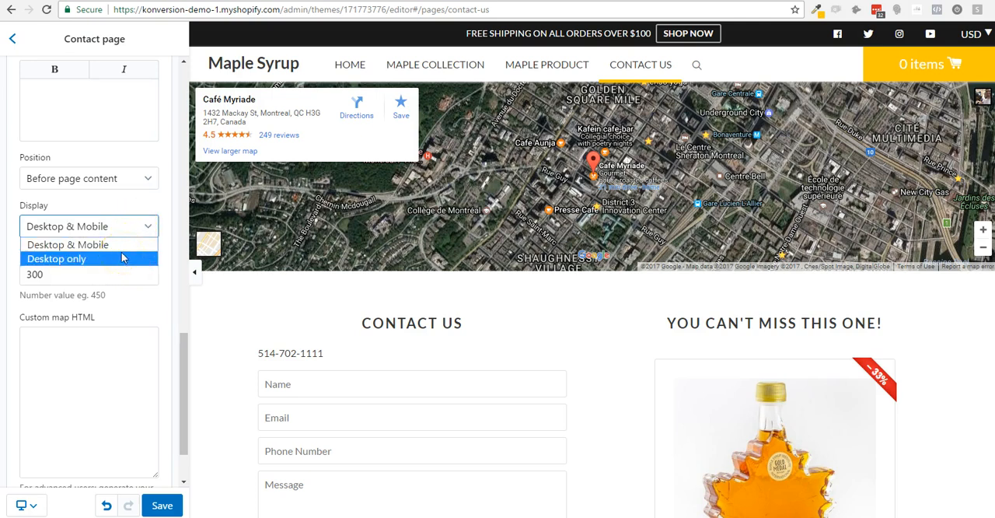
{"action": "mouse_move", "coordinate": [68, 244]}
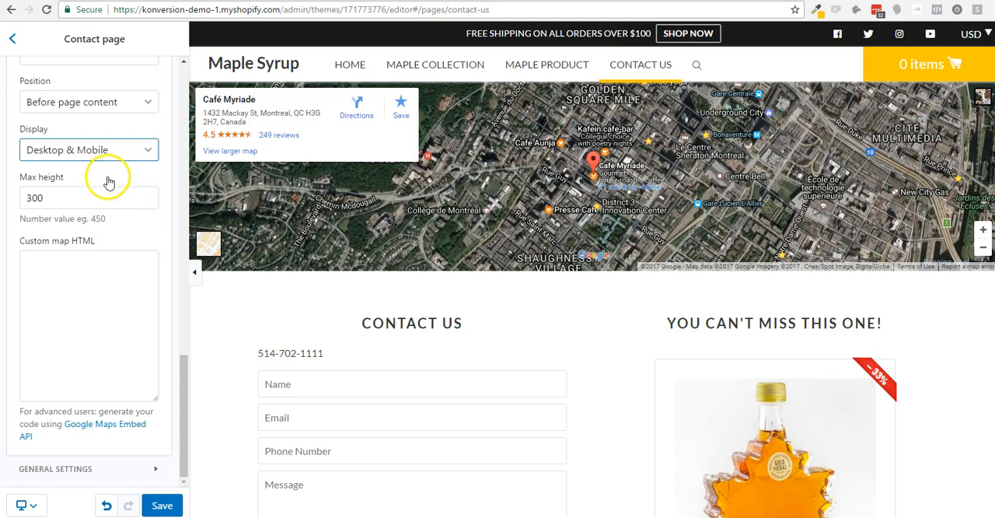
{"action": "left_click", "coordinate": [89, 103]}
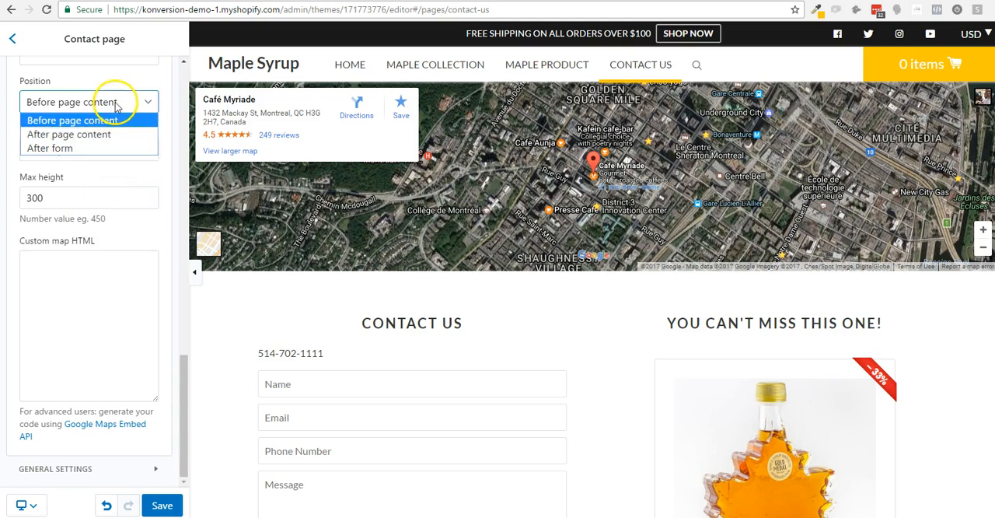
{"action": "left_click", "coordinate": [68, 134]}
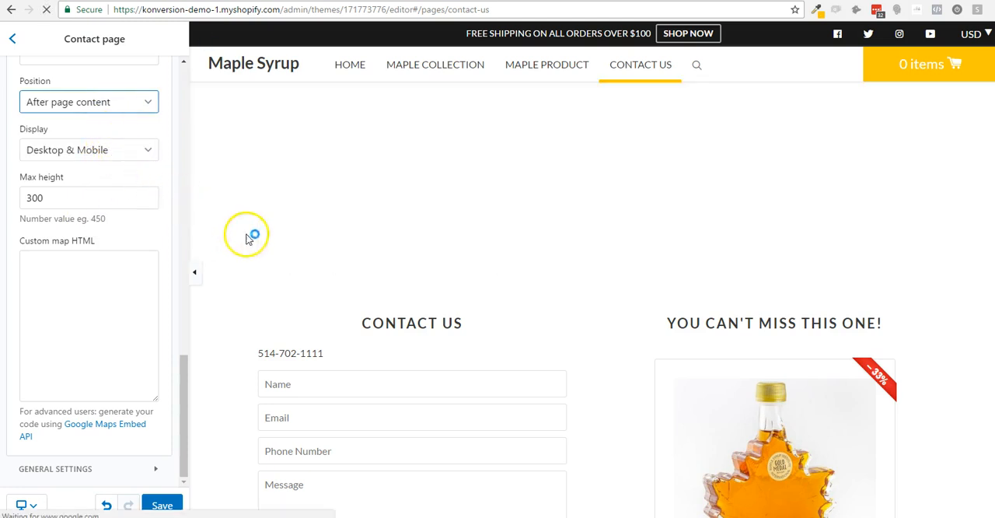
{"action": "left_click", "coordinate": [88, 102]}
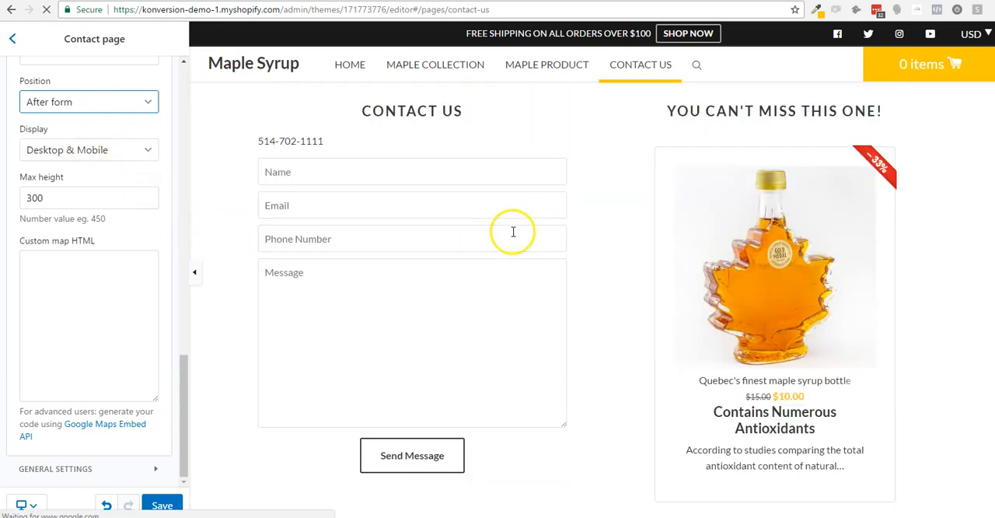
{"action": "scroll", "scroll_direction": "down", "scroll_amount": 3}
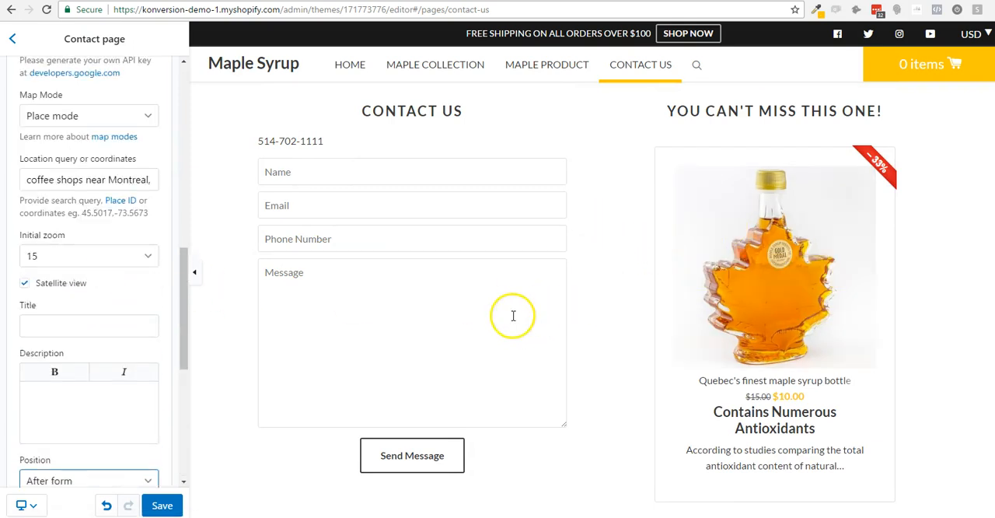
{"action": "mouse_move", "coordinate": [79, 309]}
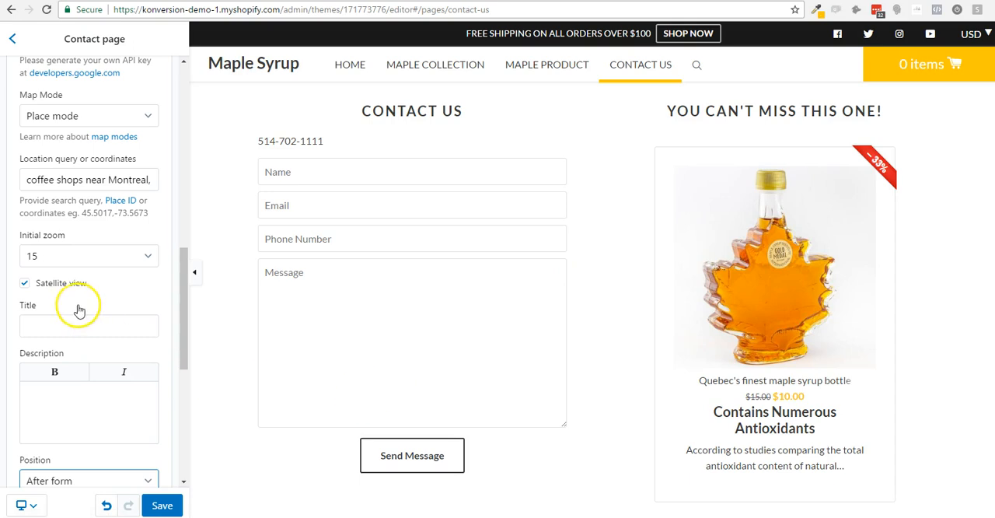